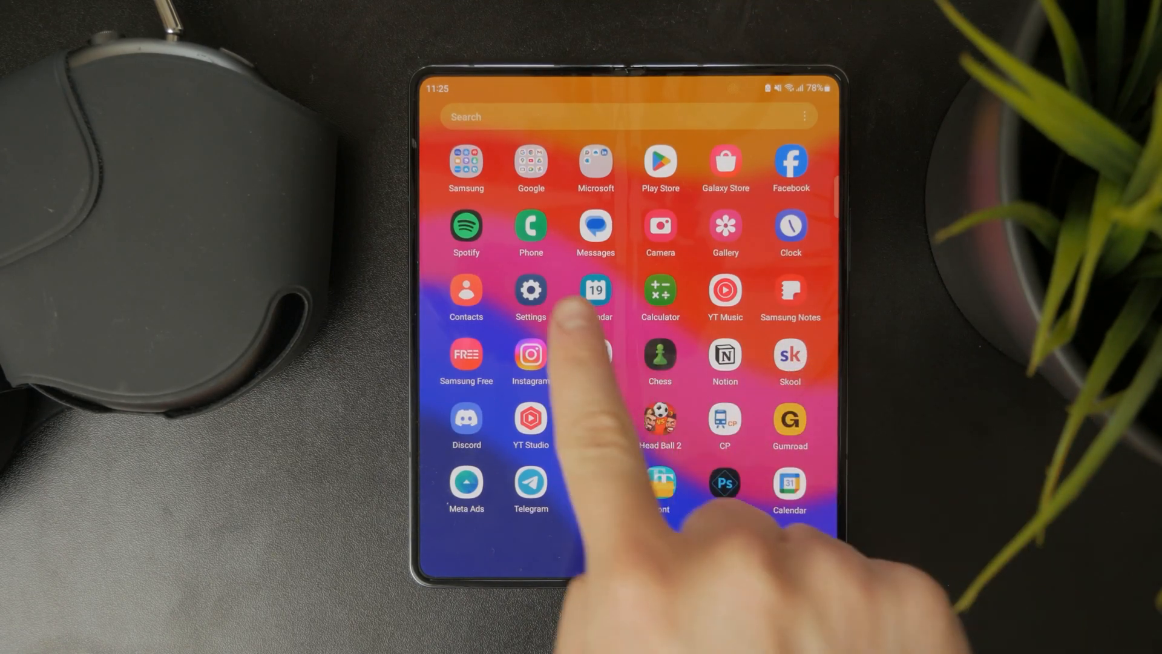
Step: Swipe through the app drawer and launch the Gallery app
scroll("left", 3)
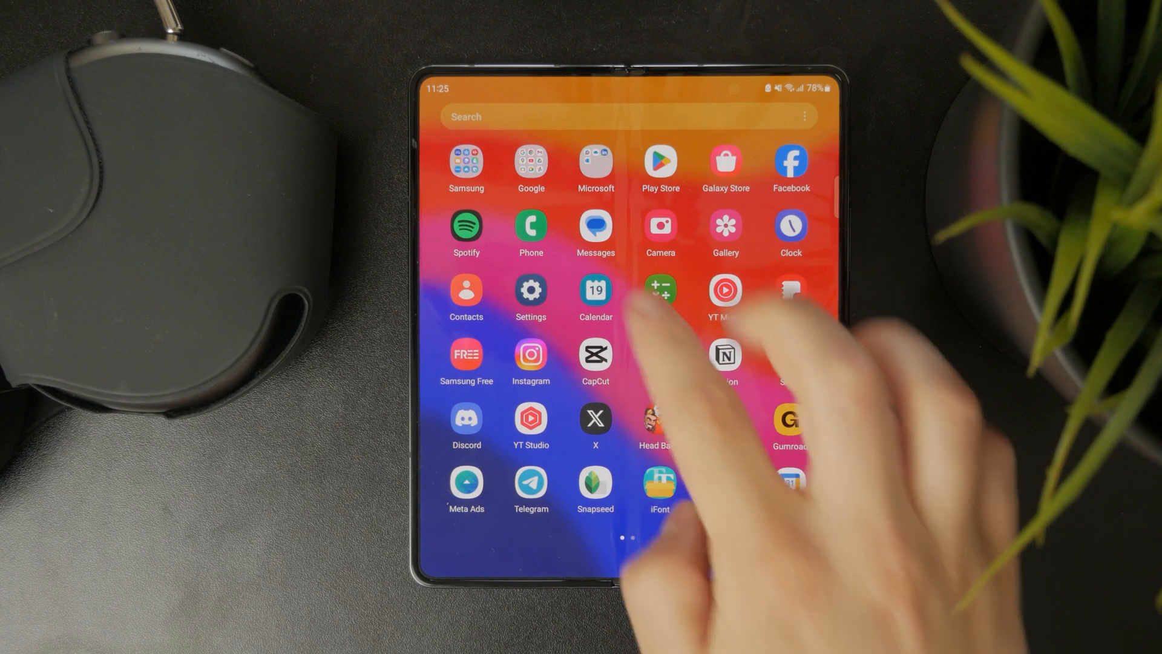
left_click(594, 224)
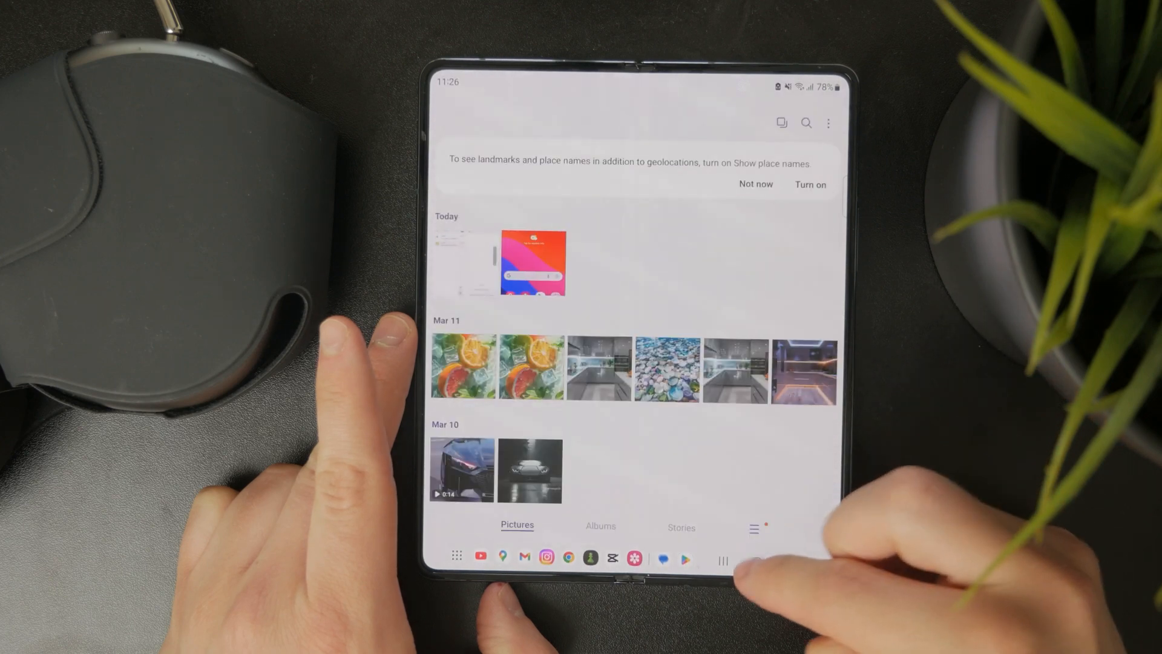
Step: Leave Gallery for the home screen and bring up the app drawer
left_click(758, 559)
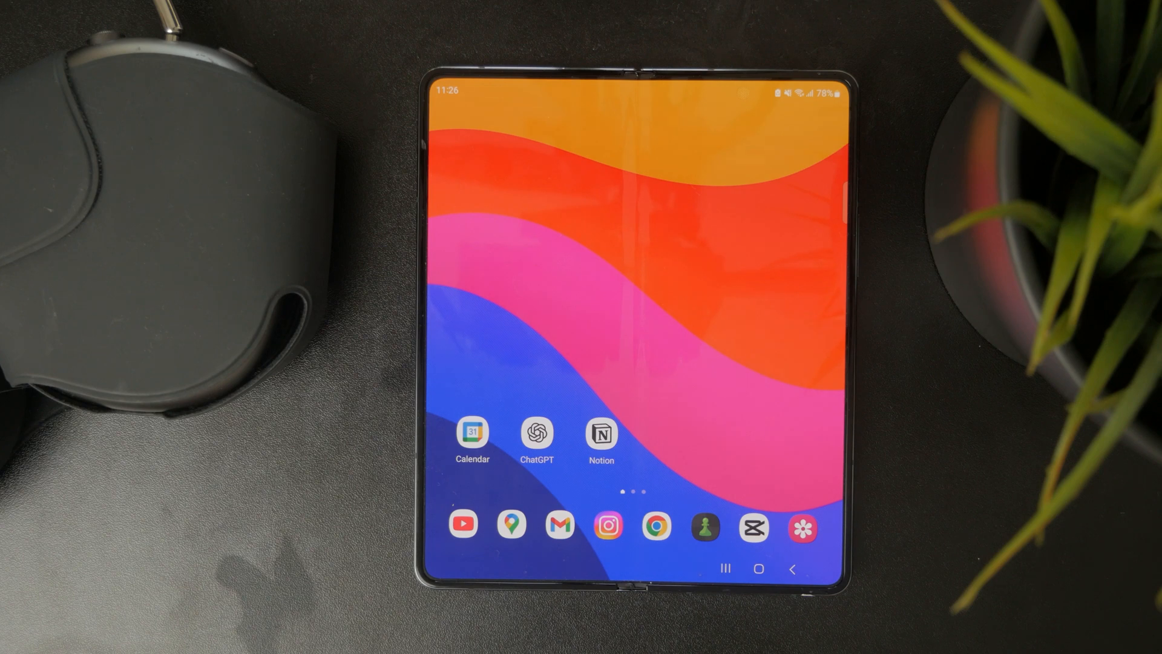
scroll("up", 3)
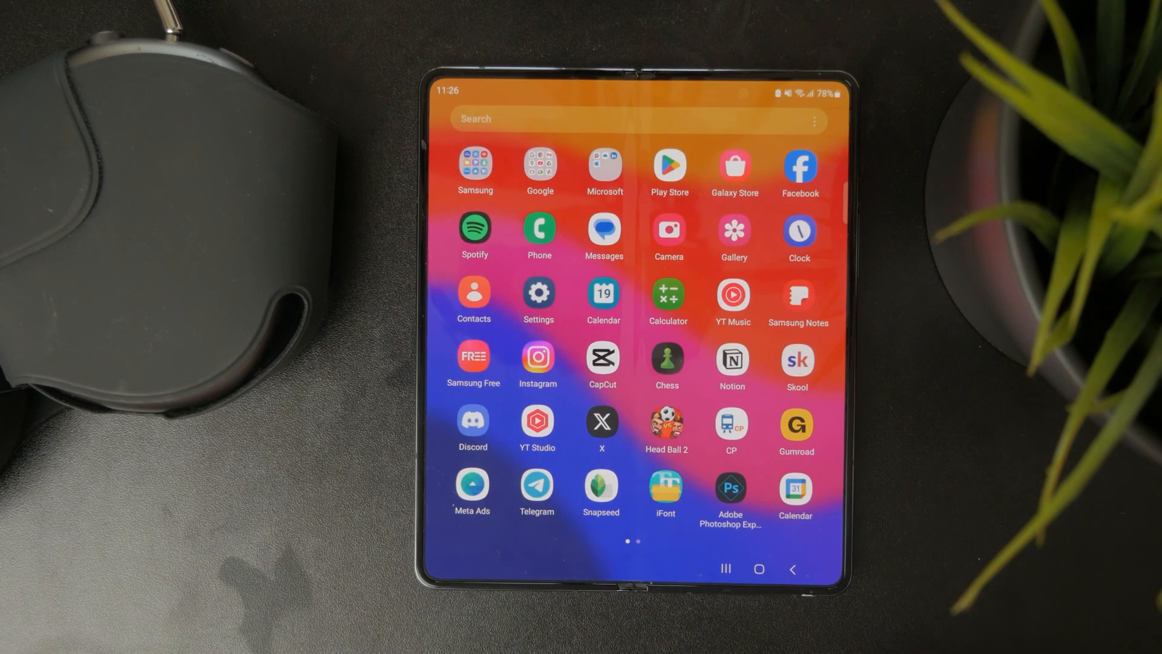
Step: Launch Settings and go to the Accounts and backup page
left_click(538, 292)
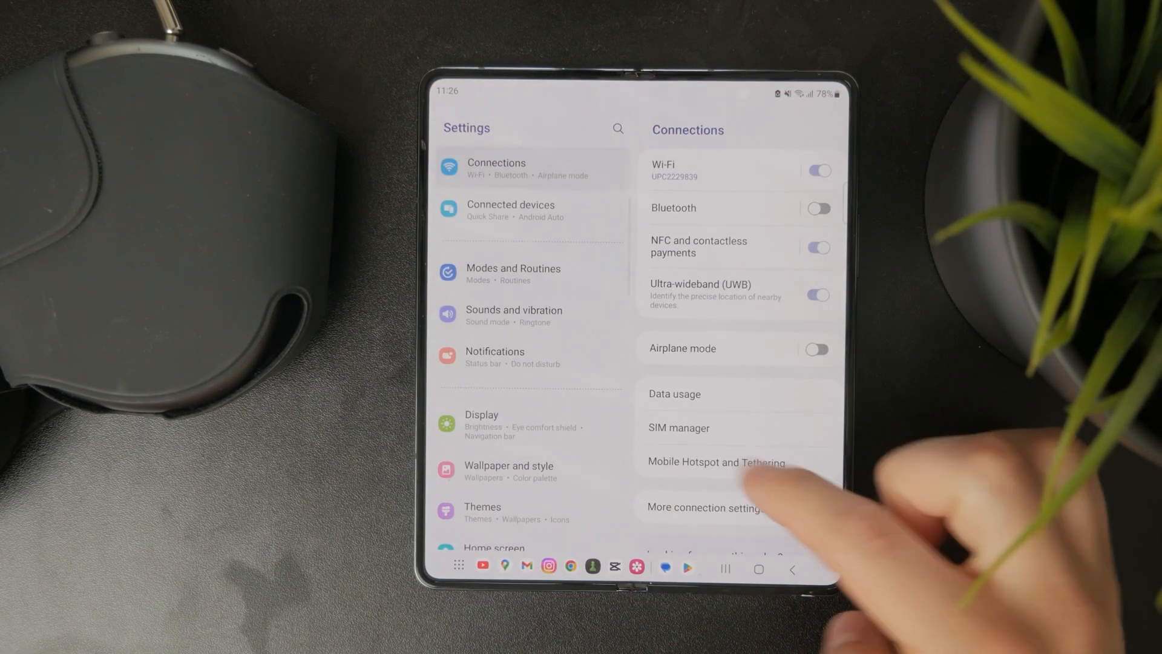
scroll("down", 3)
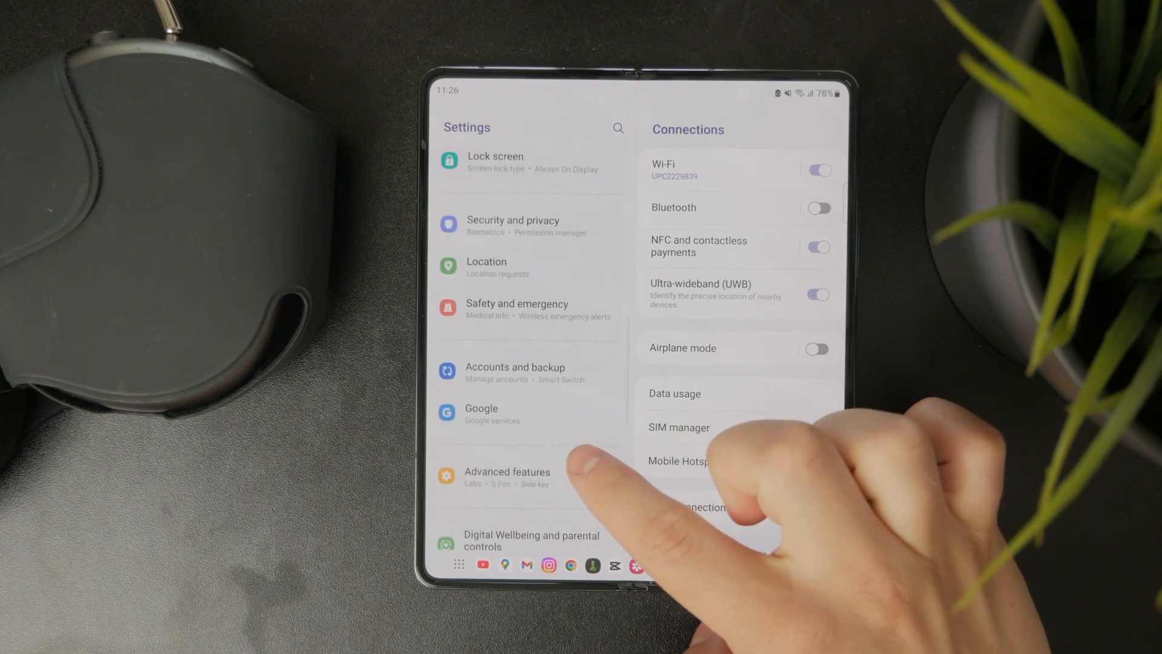
left_click(514, 373)
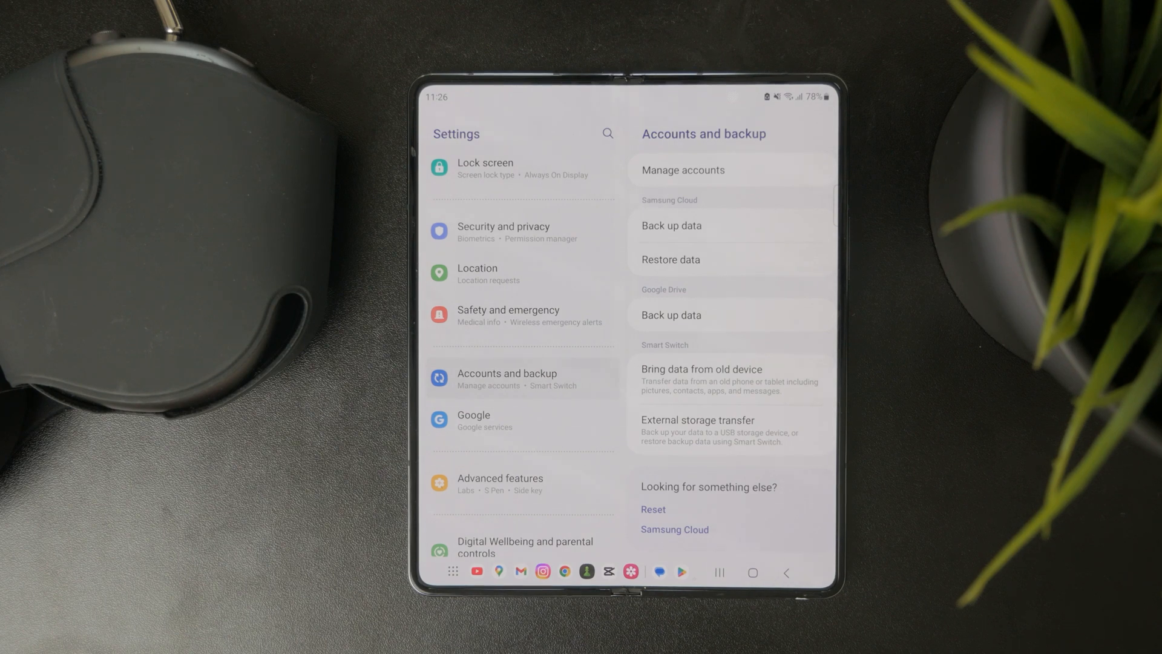
Step: In Google's Back up your device, tick then untick Other device data, then go home
left_click(671, 225)
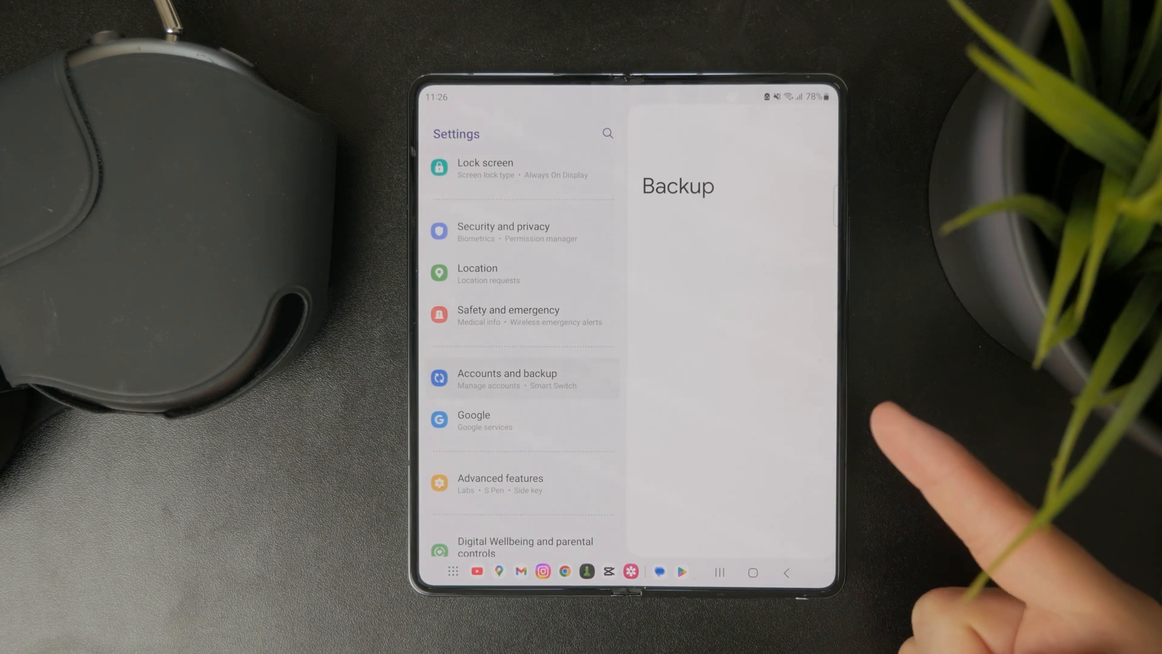
left_click(678, 187)
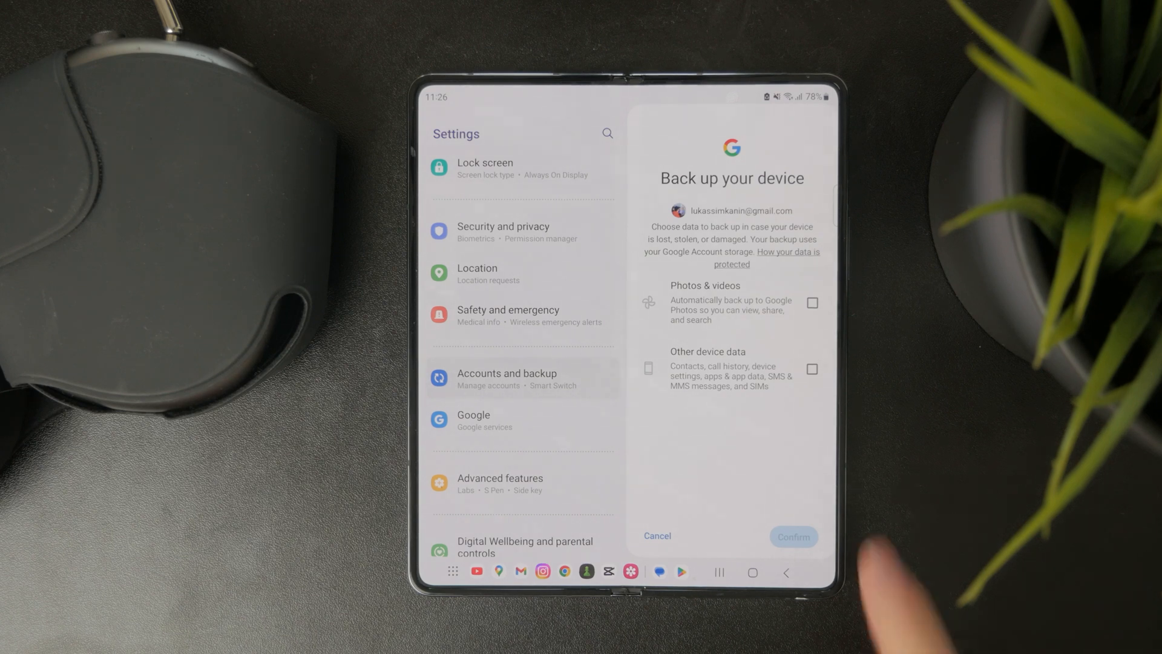
left_click(811, 368)
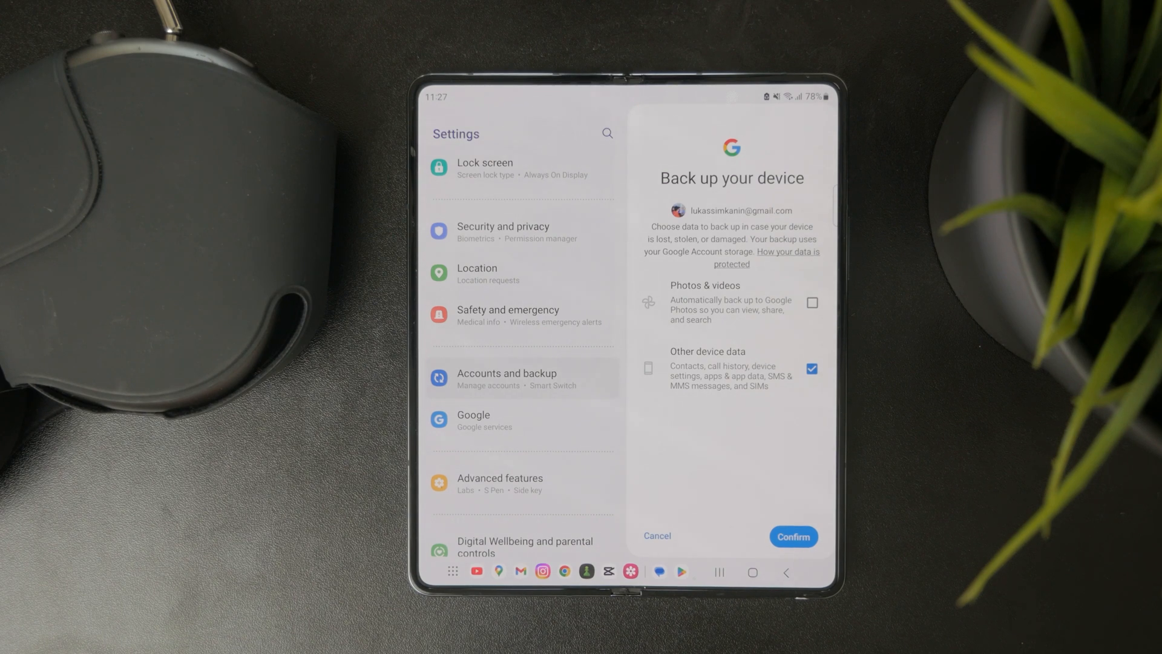
left_click(812, 370)
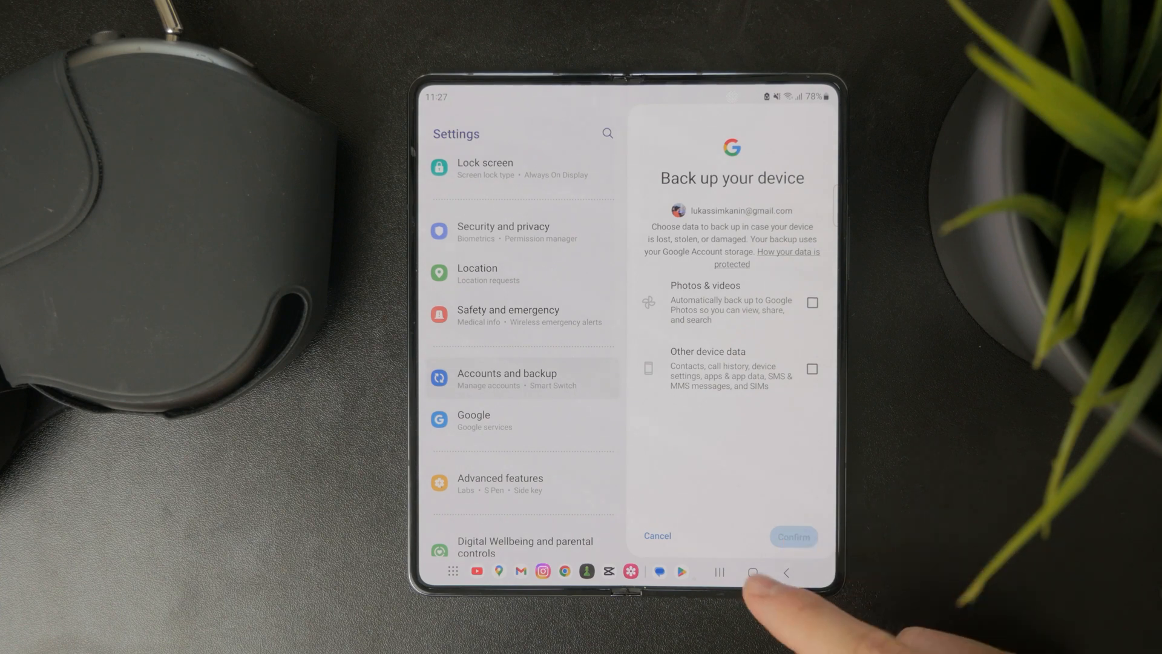
left_click(753, 572)
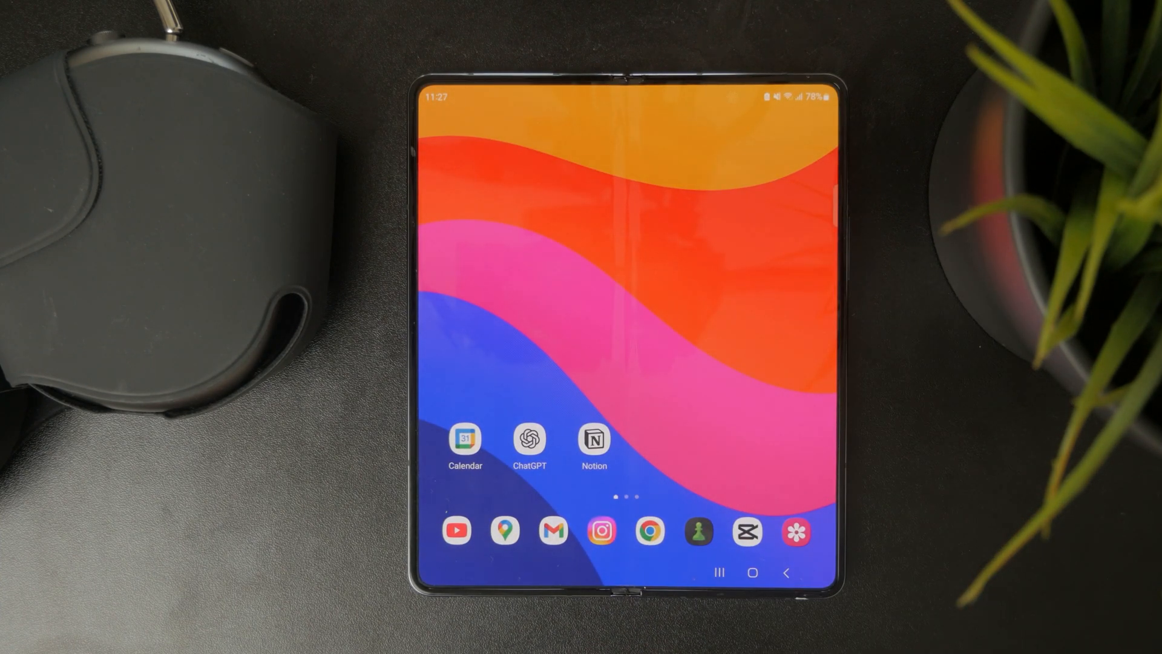